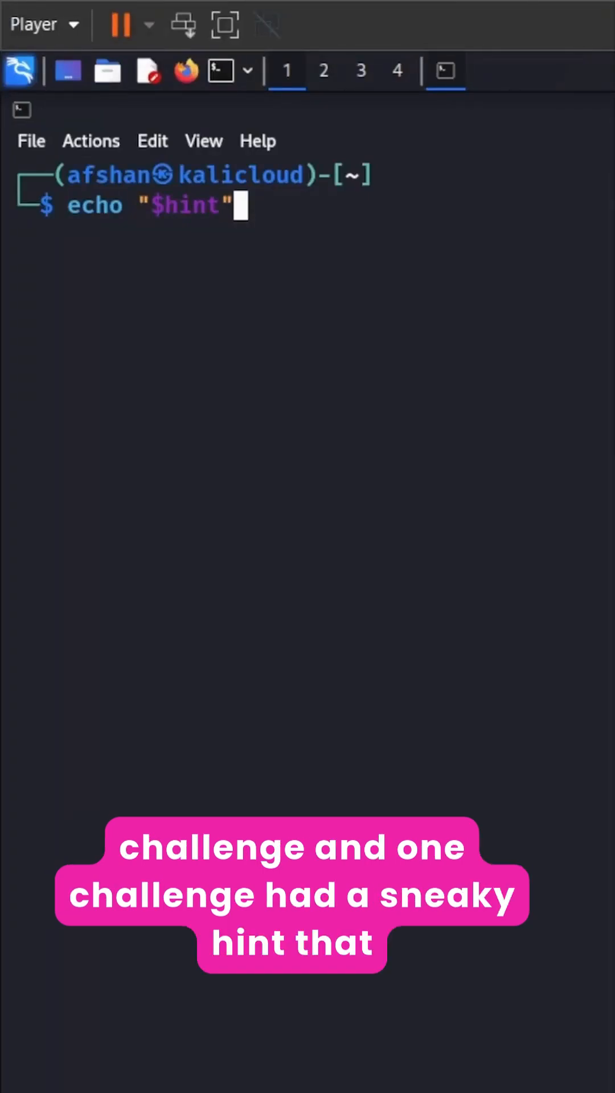
Run echo "$hint" to reveal that hidden files begin with a dot.
{"action": "key", "text": "Return"}
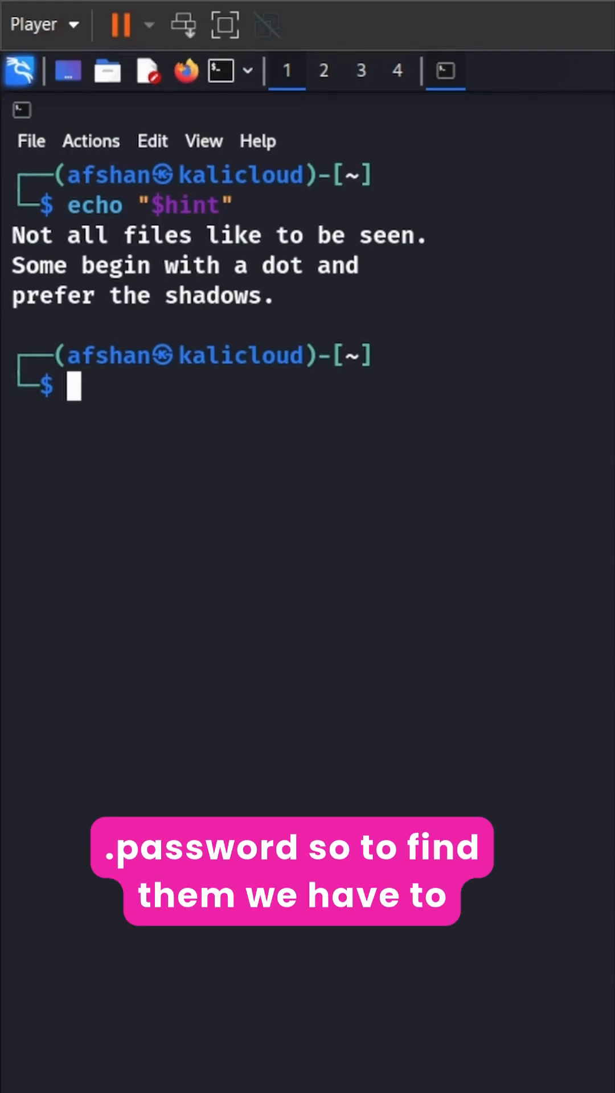
Enter find /home -type f -name ".*" at the prompt and highlight a word of it.
{"action": "type", "text": "find /home -type f -name \".*\""}
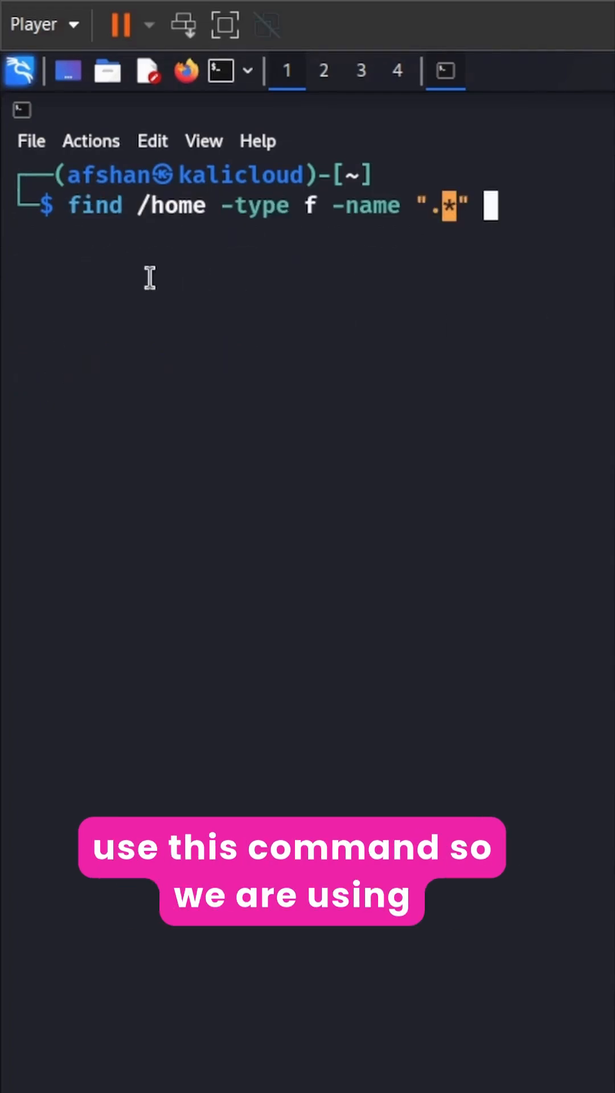
{"action": "double_click", "coordinate": [171, 205]}
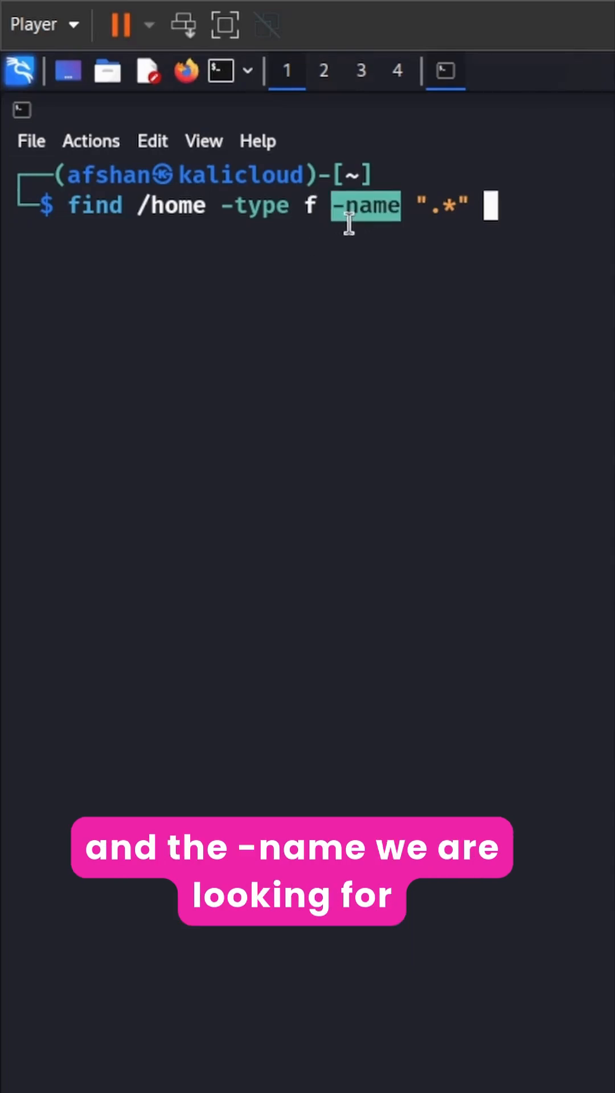
{"action": "mouse_move", "coordinate": [425, 196]}
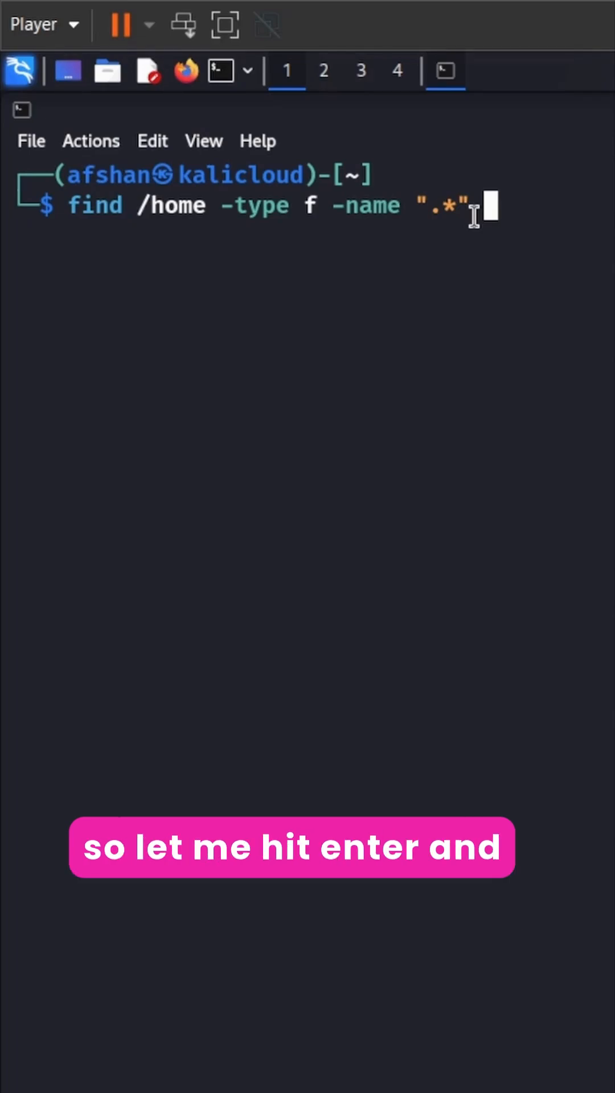
Run the find search, listing hidden dot-files under /home including .notes.
{"action": "key", "text": "Return"}
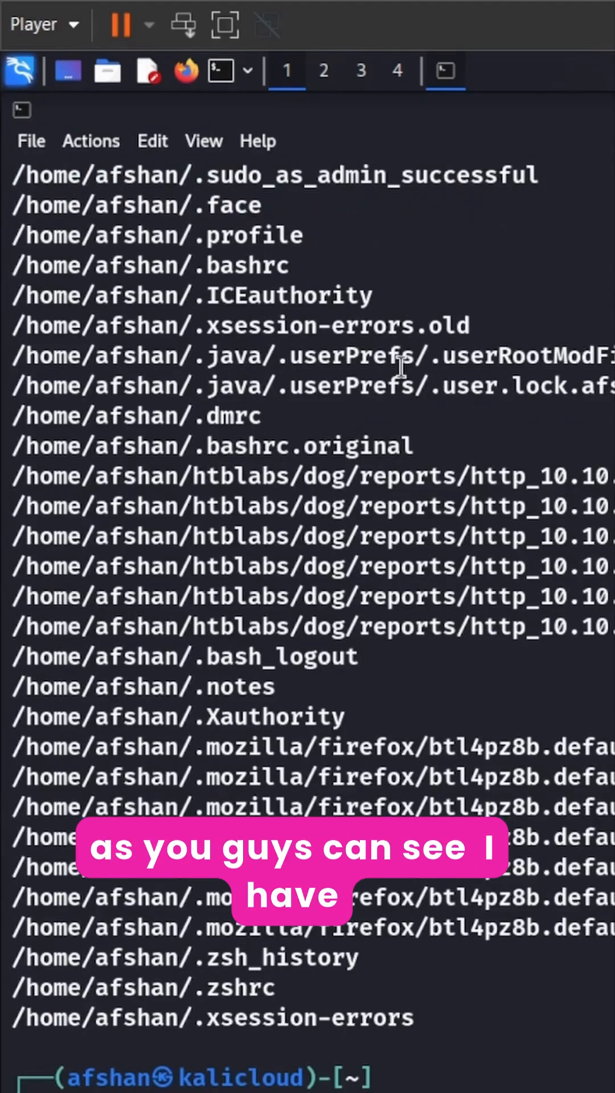
{"action": "mouse_move", "coordinate": [258, 638]}
{"action": "type", "text": "cat .notes"}
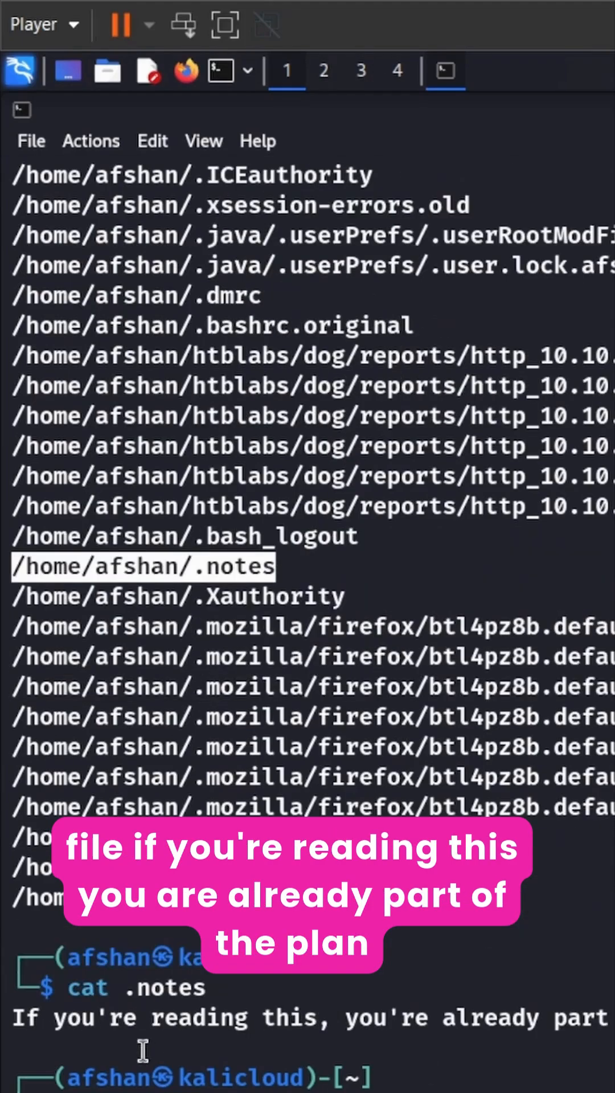
{"action": "mouse_move", "coordinate": [401, 1050]}
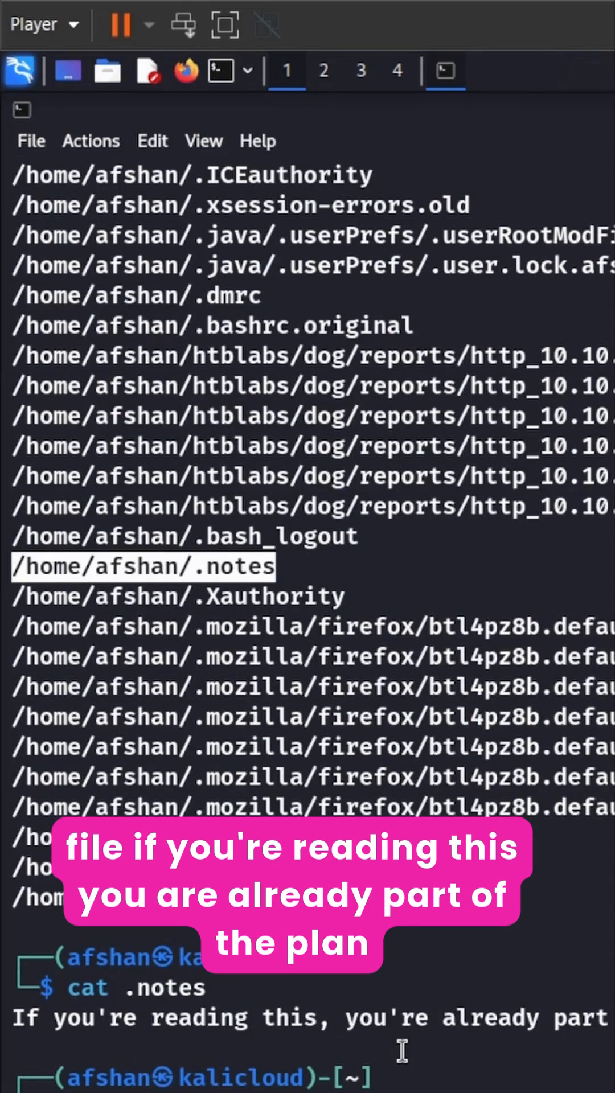